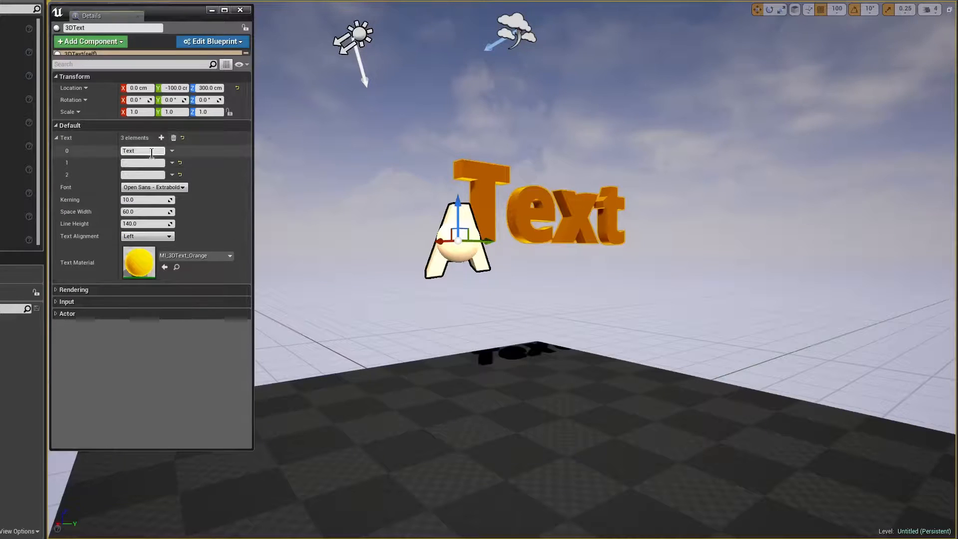
- Enter 'Hello there', 'One line of text' and 'Another line' as Text elements 0–2
text(Hell)
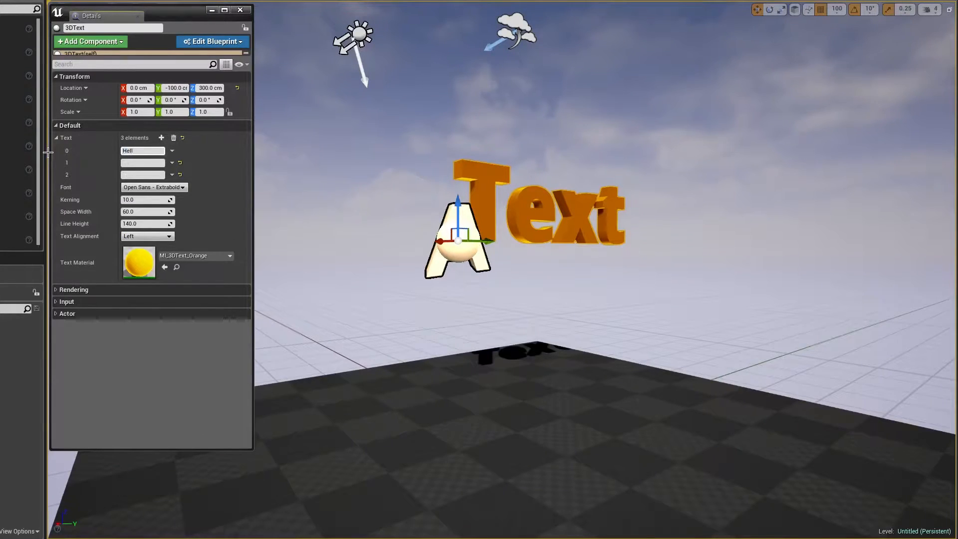
text(Hello the)
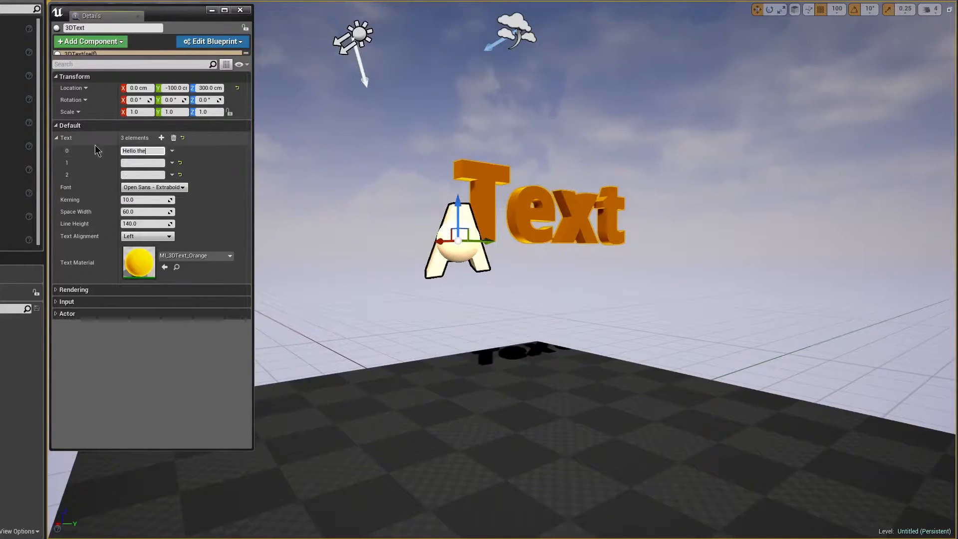
key(Enter)
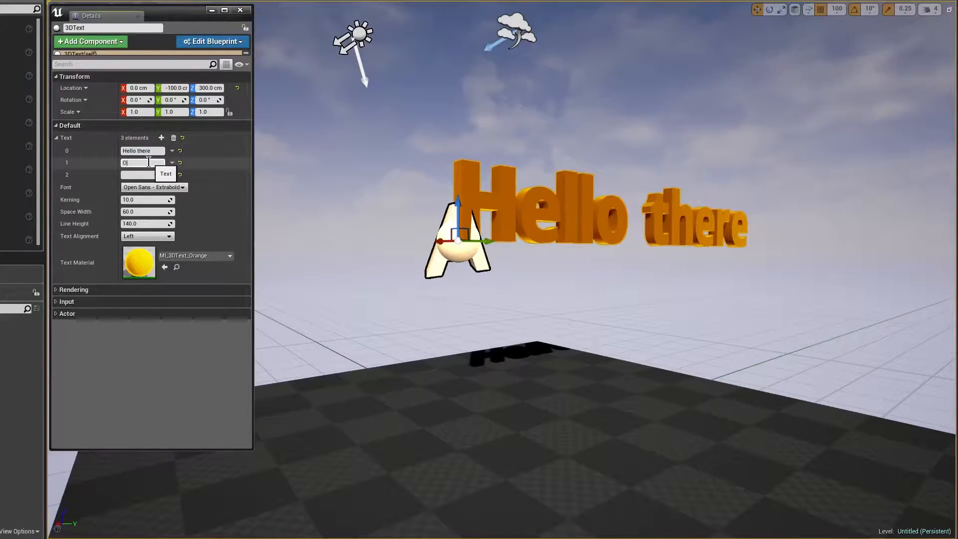
text(One line of text)
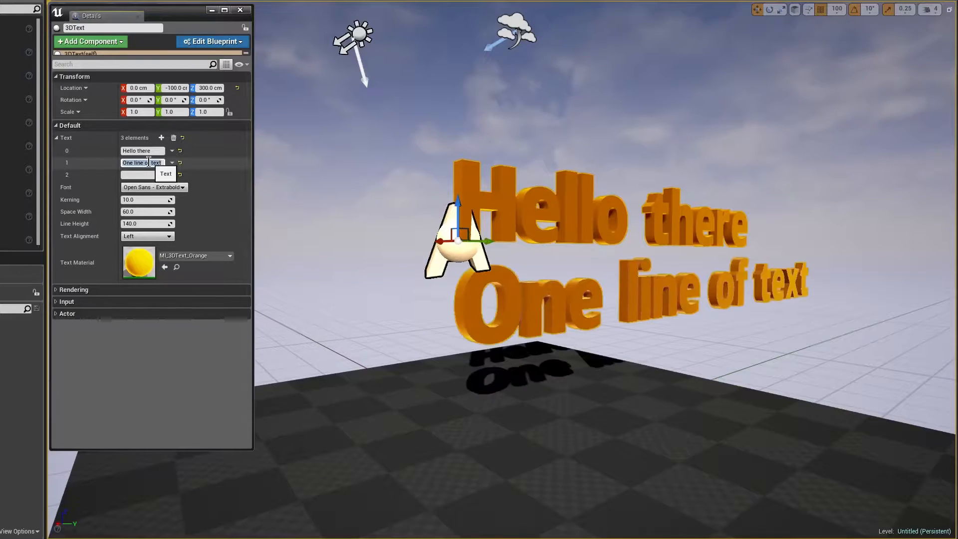
text(Another)
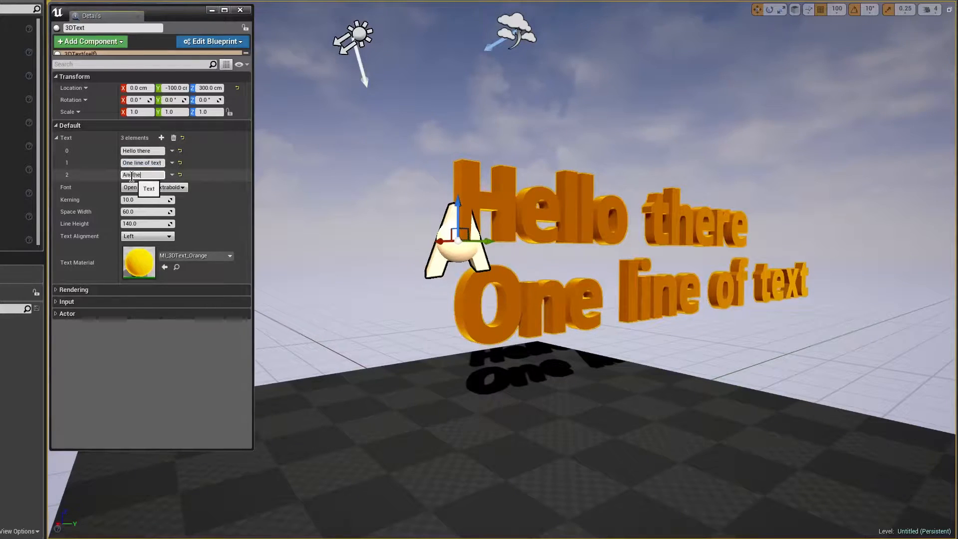
text(Another line)
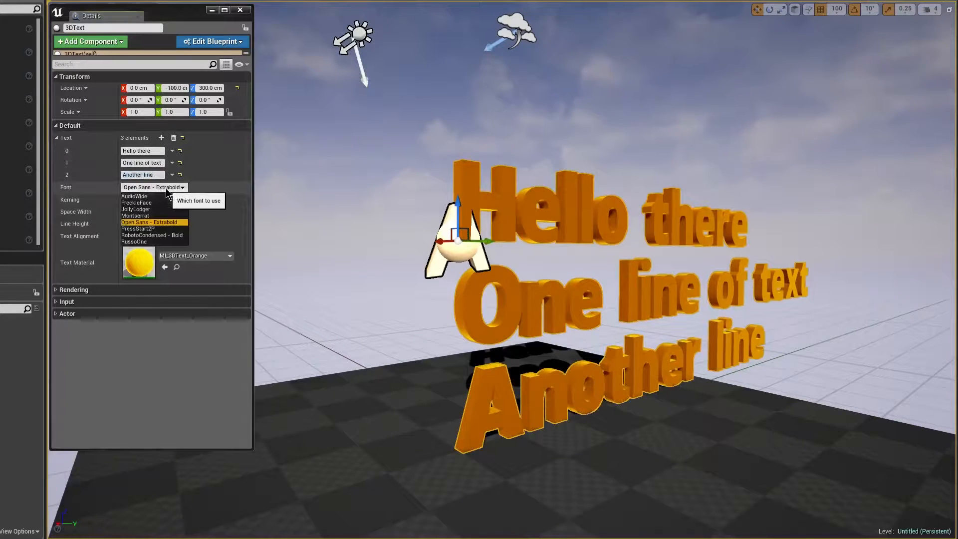
- Try AudioWide, FreckleFace, JollyLodger, Open Sans and RobotoCondensed fonts, then apply RussoOne
click(134, 196)
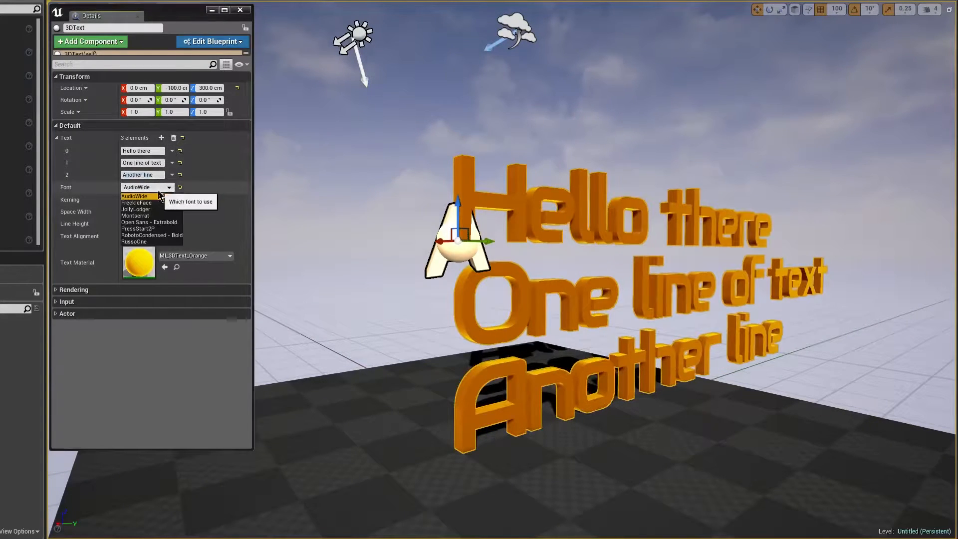
click(136, 203)
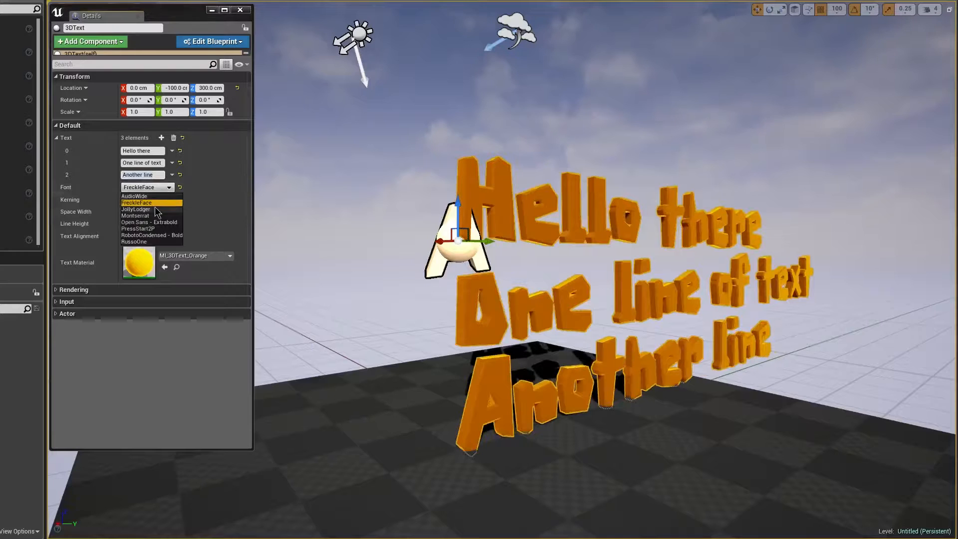
click(136, 209)
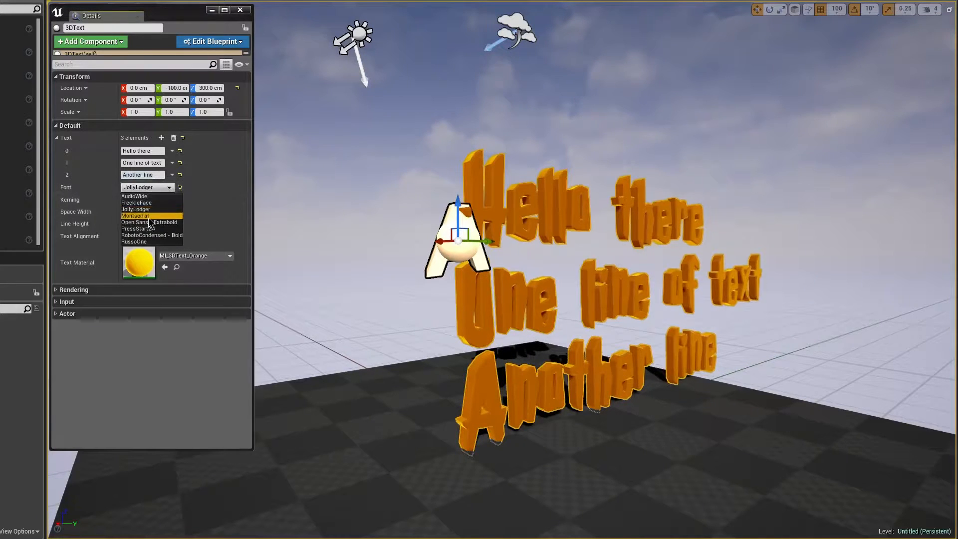
click(149, 222)
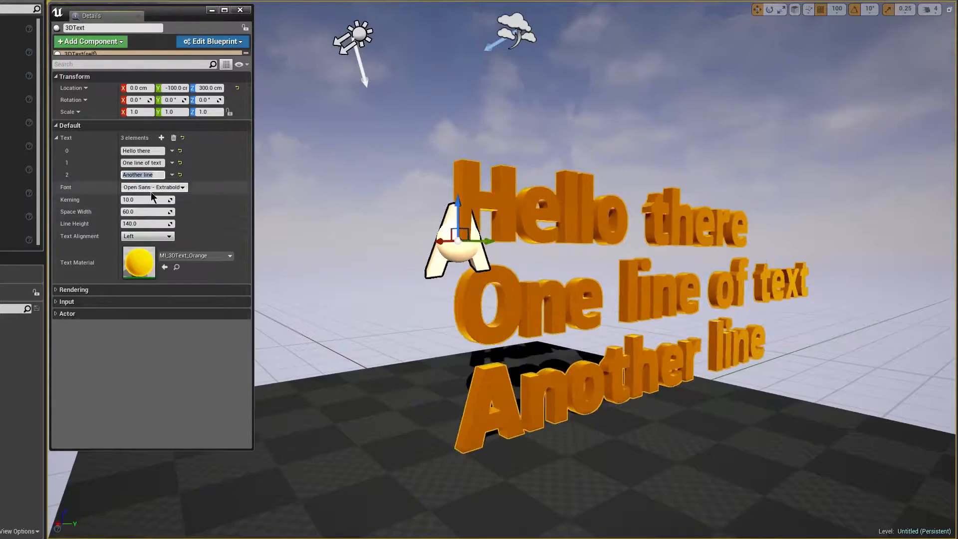
click(147, 187)
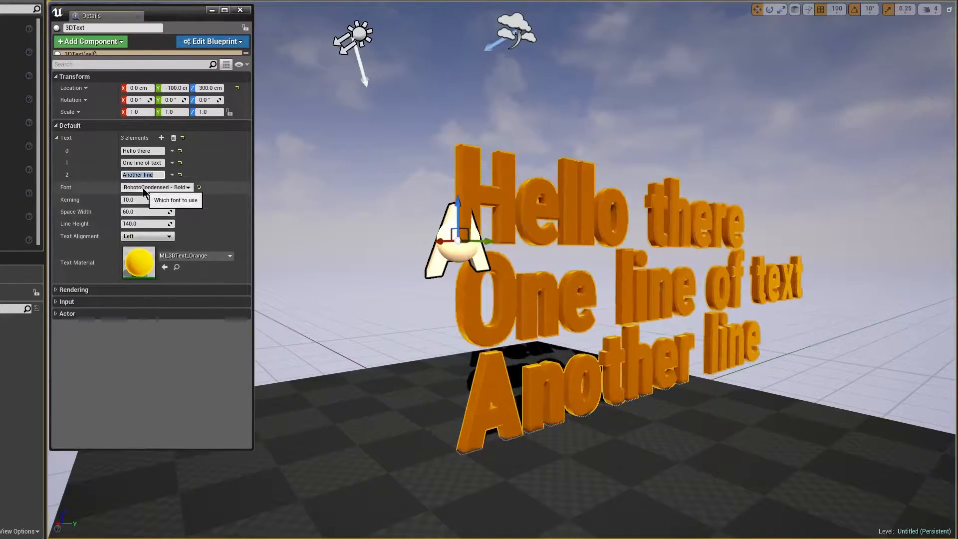
click(156, 187)
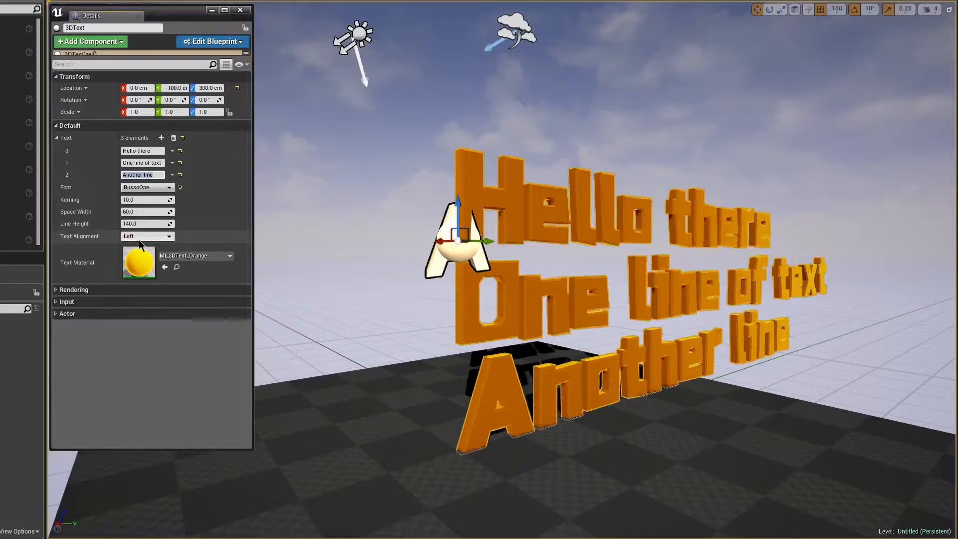
mouse_move(147, 200)
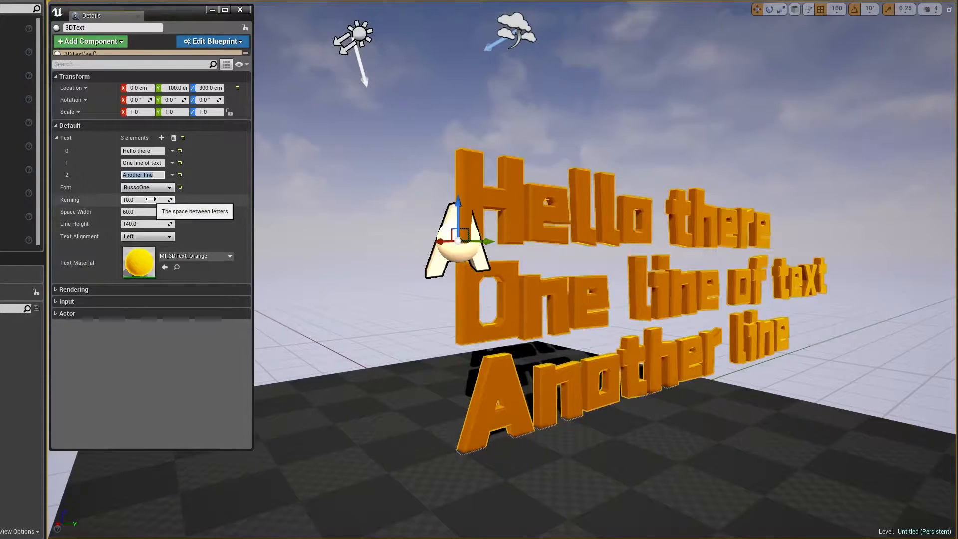
- Drag Kerning, Space Width and Line Height lower to pack the text tighter
drag(147, 200, 165, 199)
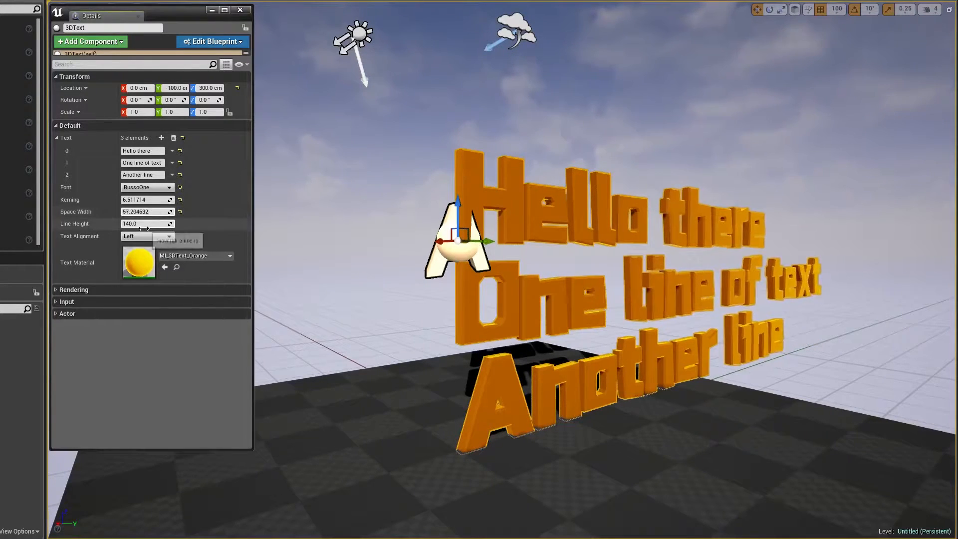
drag(147, 224, 129, 224)
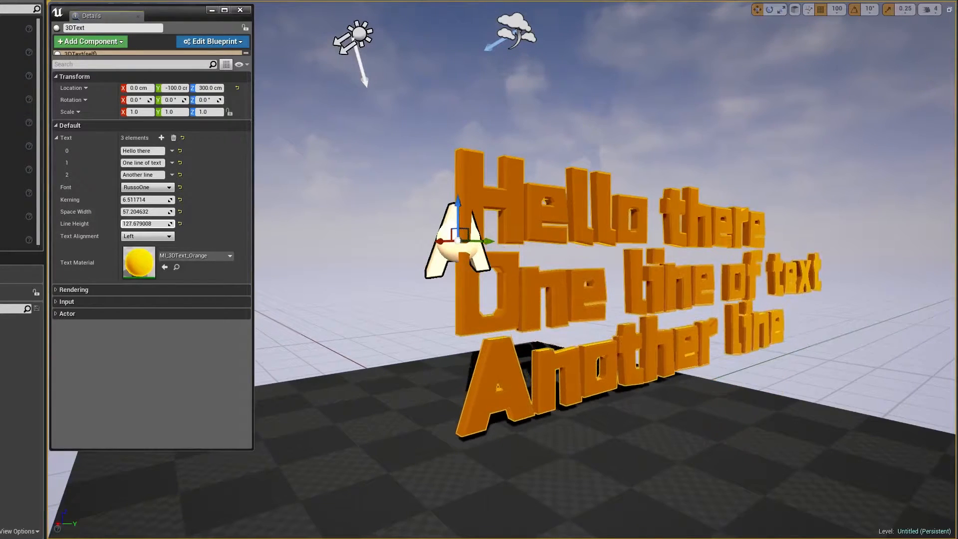
- Change Text Alignment from Left to Center
click(147, 236)
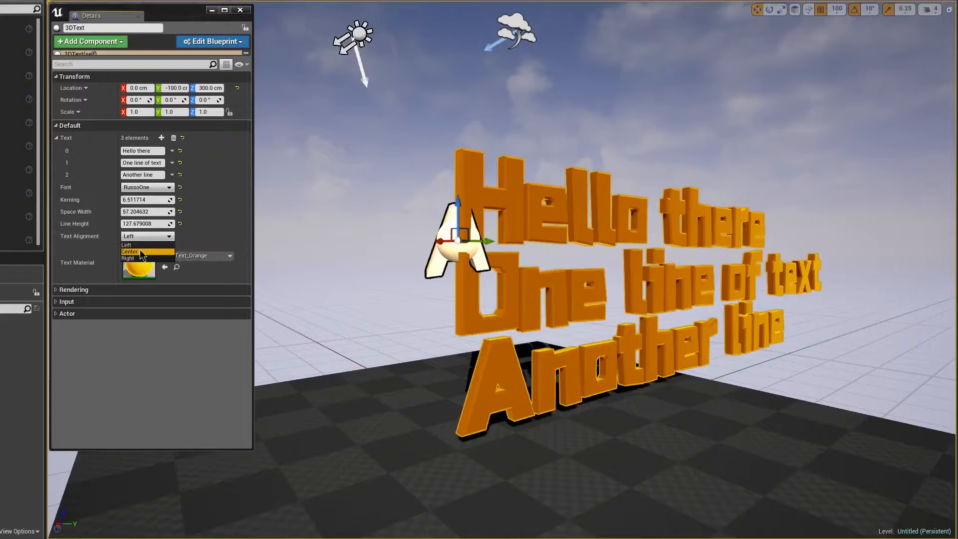
click(129, 252)
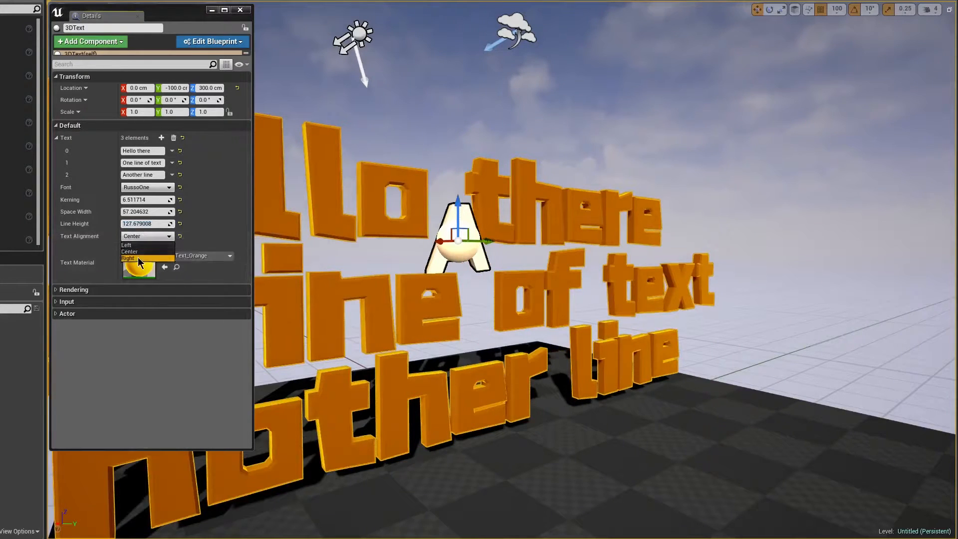
click(129, 251)
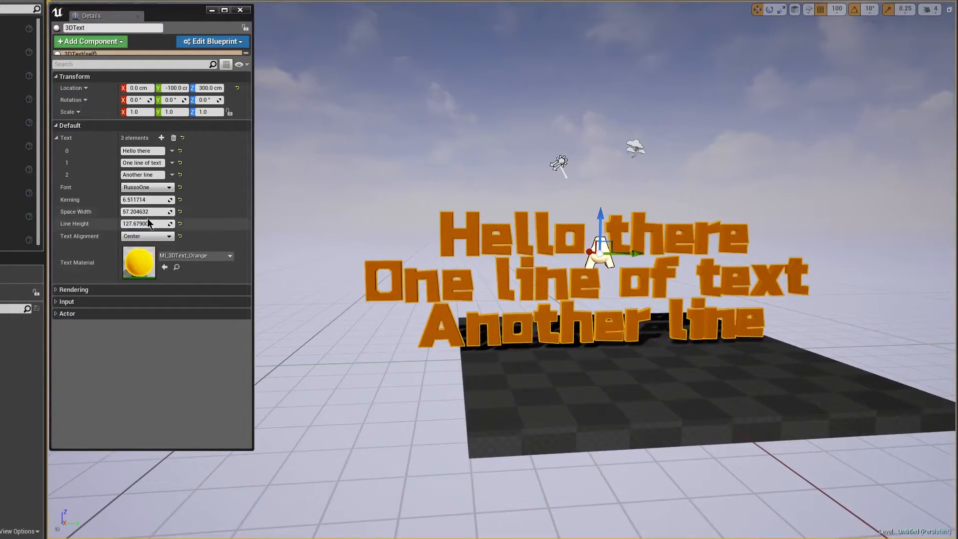
- Set Space Width to 91.975662, try purple, red, green and silver materials, then apply MI_3DText_Blue
text(91.975662)
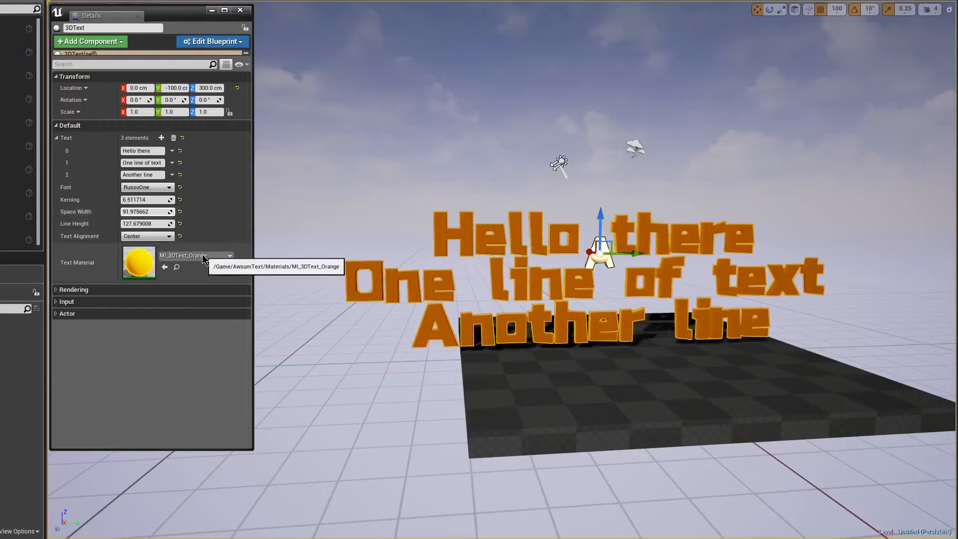
click(229, 255)
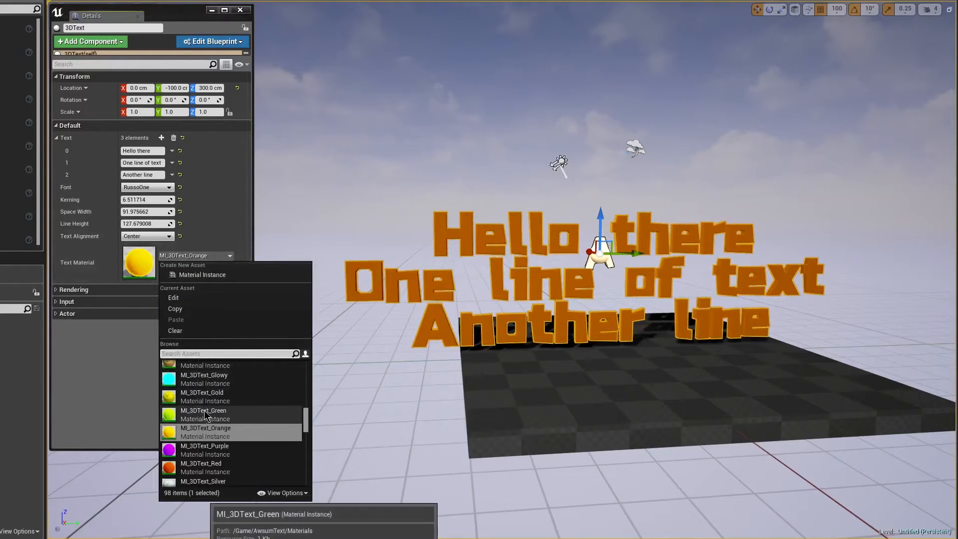
click(204, 446)
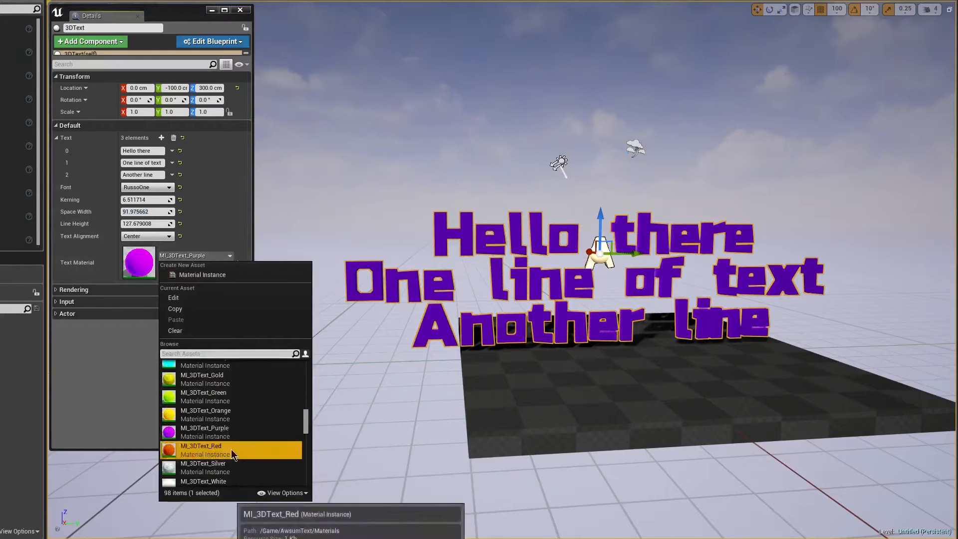
click(201, 449)
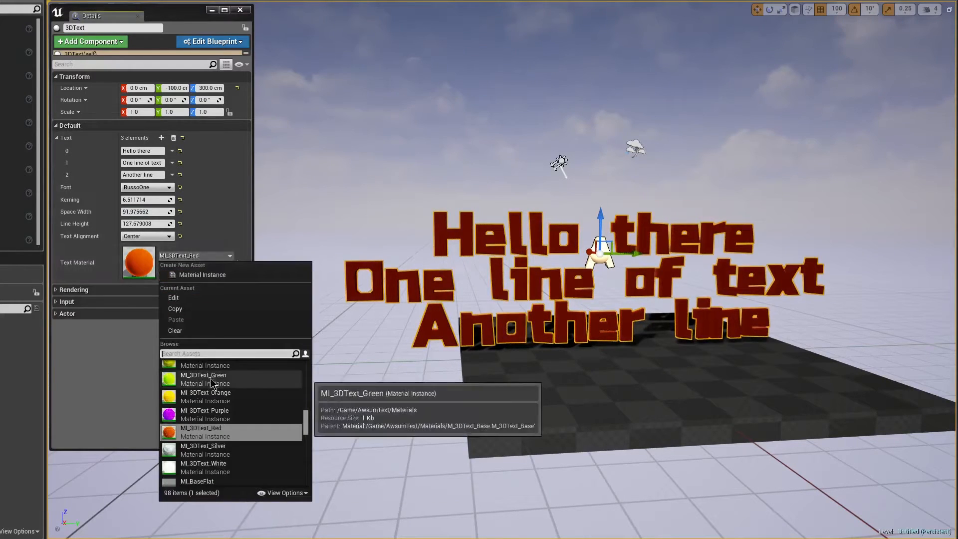
click(203, 375)
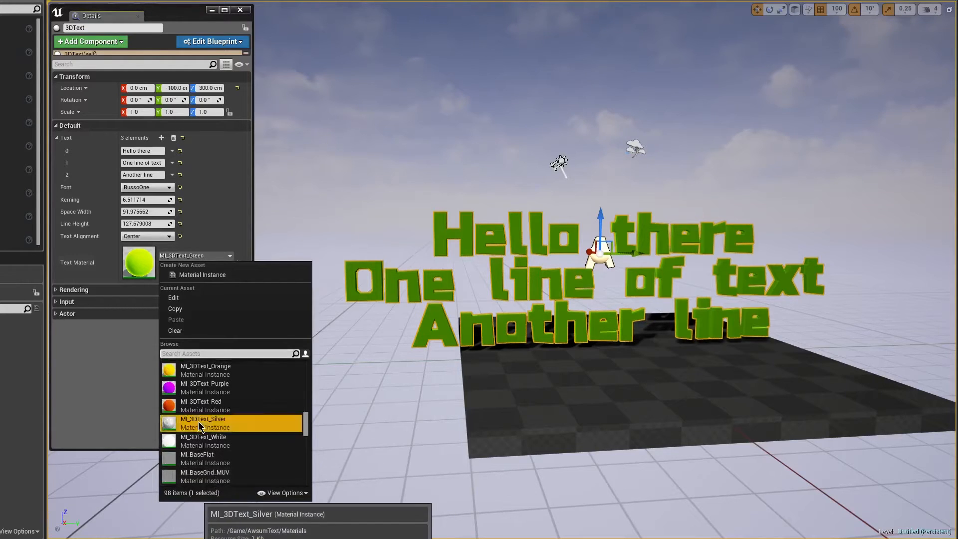
click(203, 418)
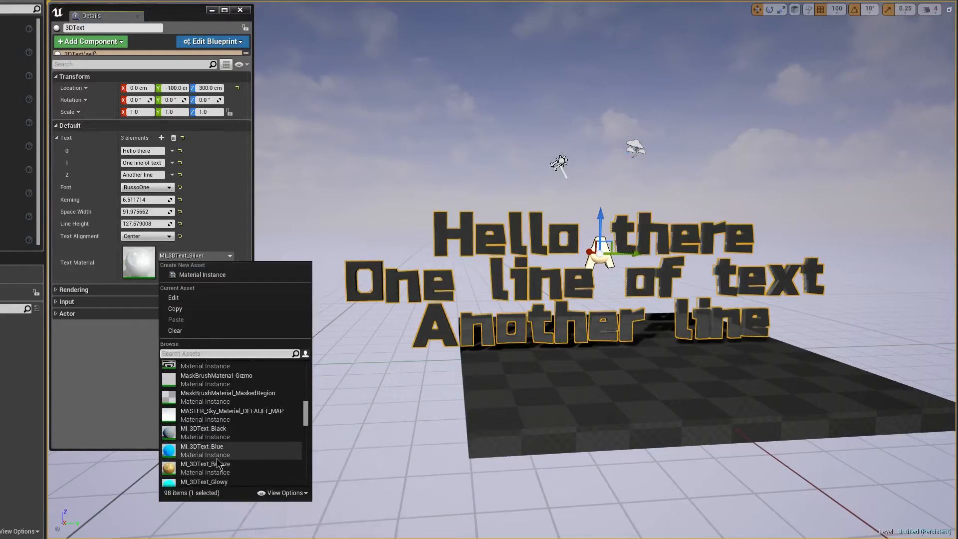
click(202, 446)
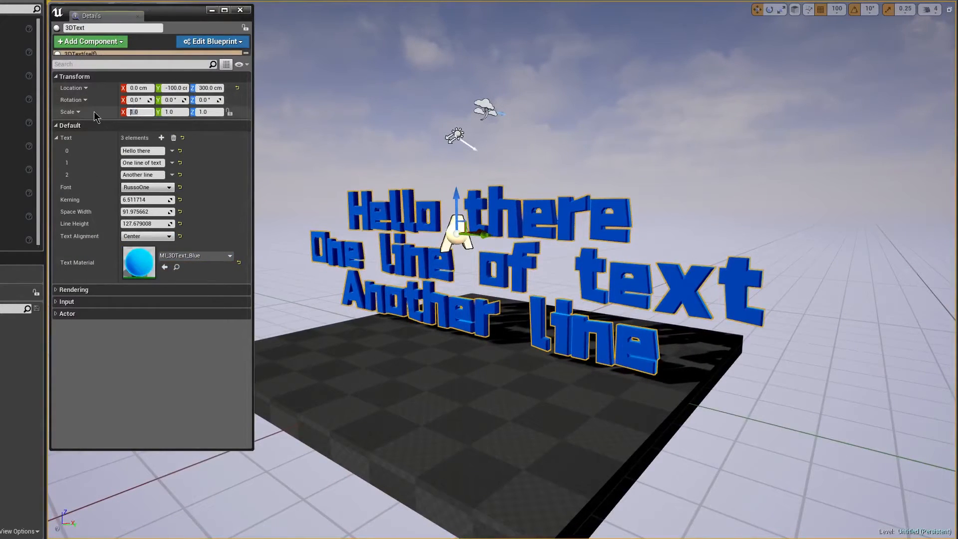
- Set the text's X scale to 10.0, then settle on 5.0
text(10.0)
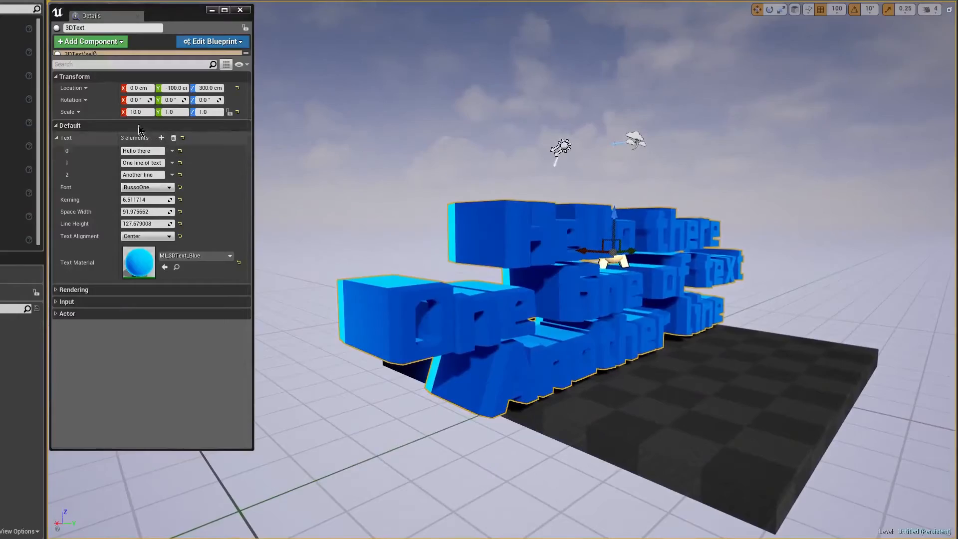
text(5.0)
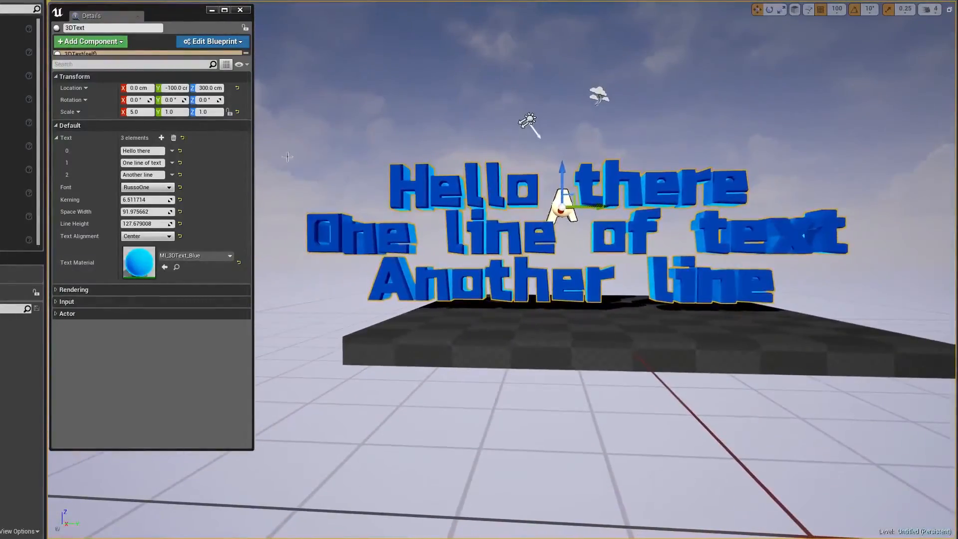
- Clear the Text array, add one element, and type 'Thanks for wa…'
click(173, 138)
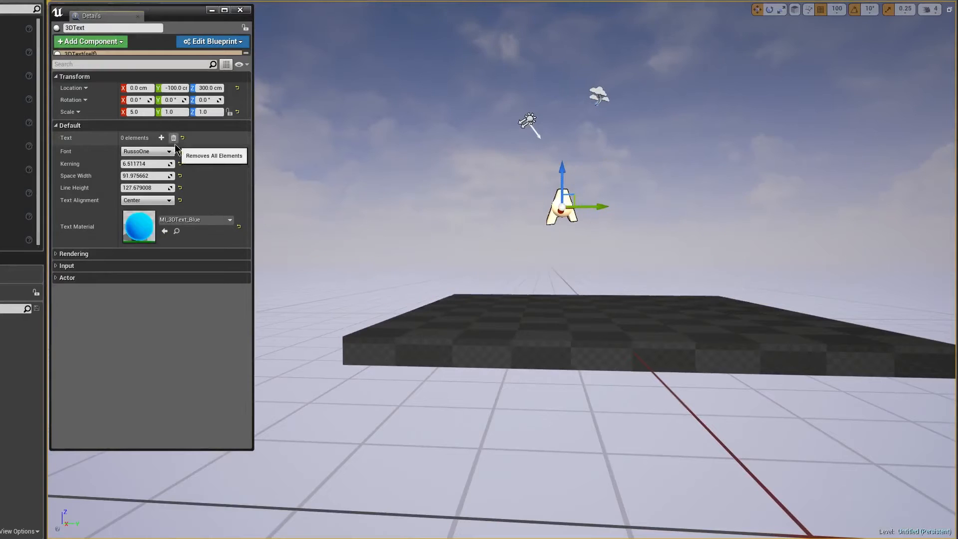
click(161, 137)
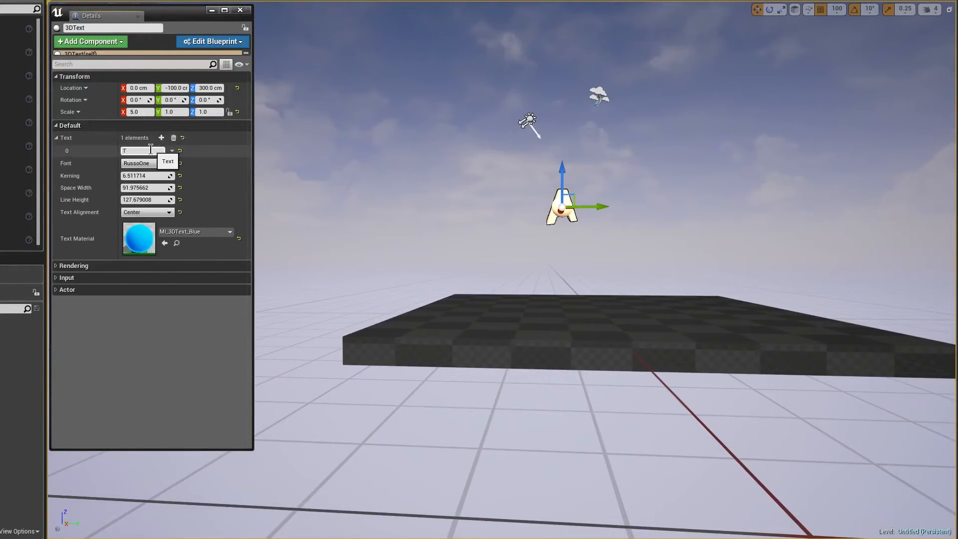
text(Thanks for wa)
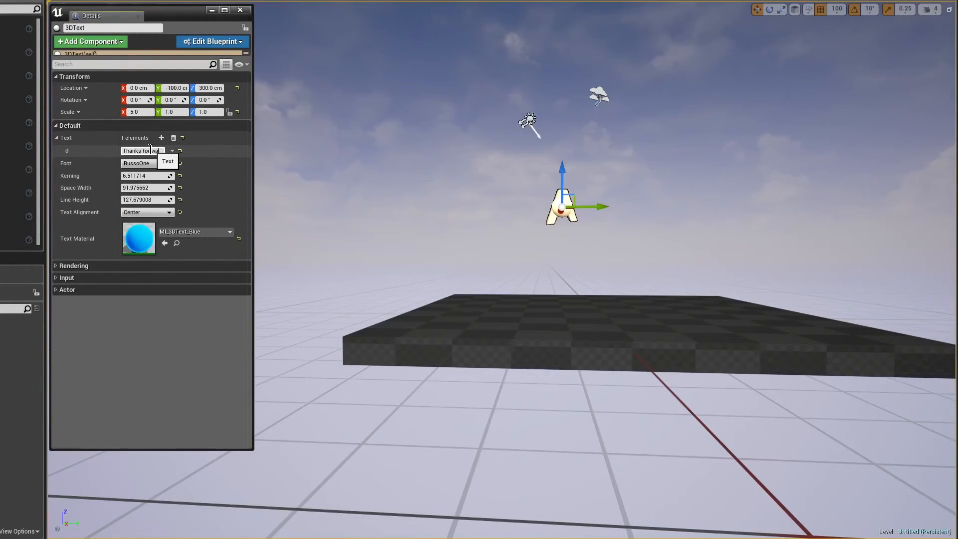